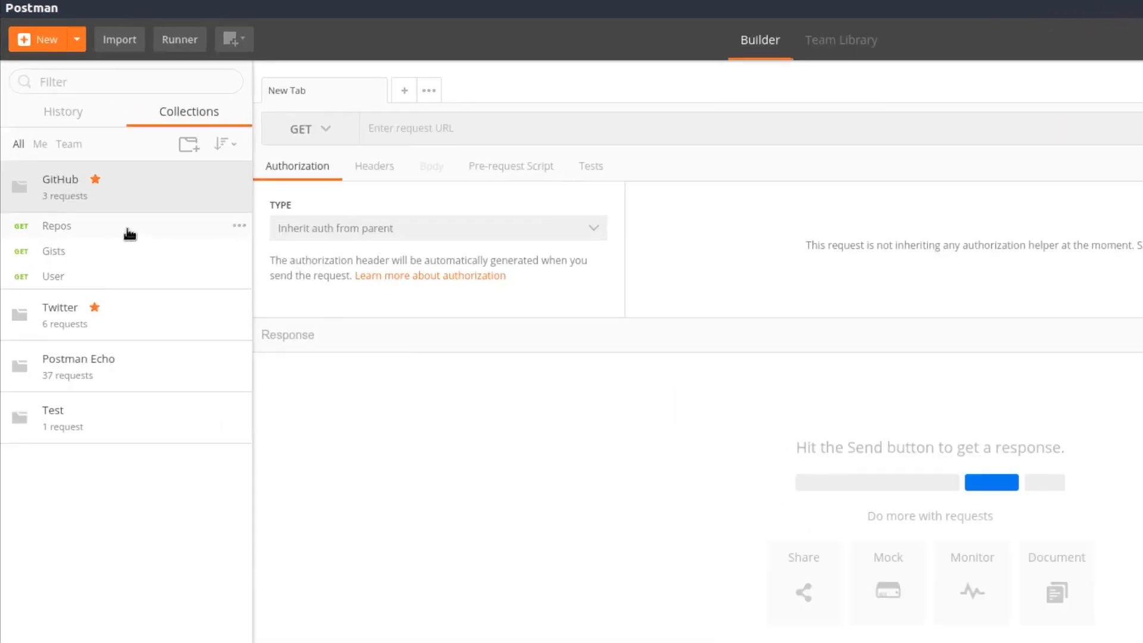
Open the GitHub collection's Repos GET request, briefly viewing User before returning to Repos
click(56, 225)
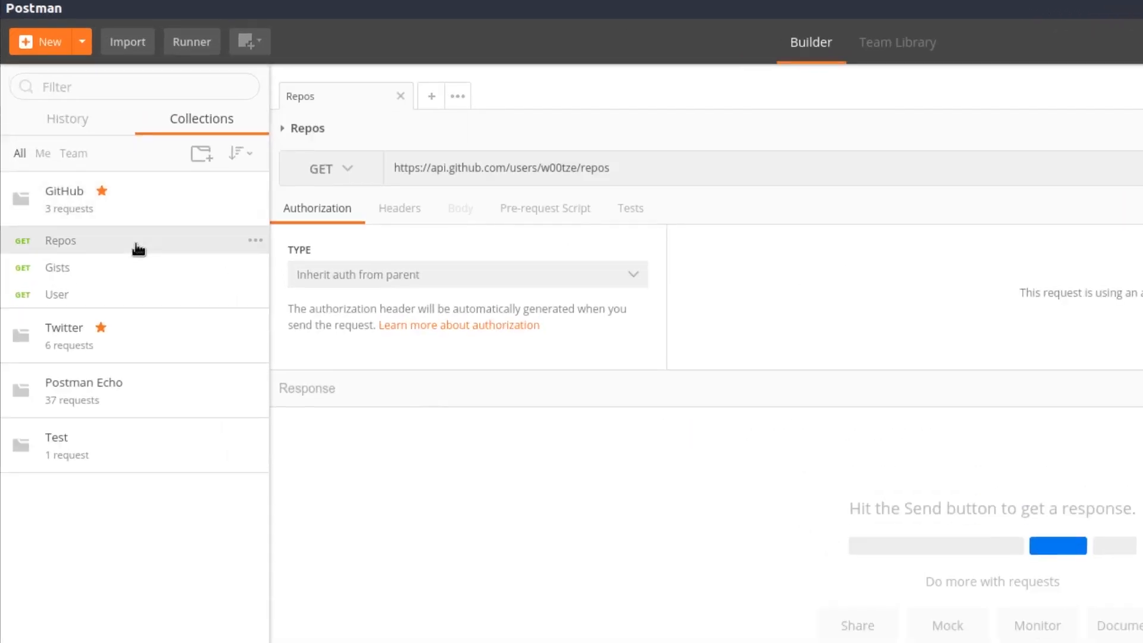
mouse_move(140, 262)
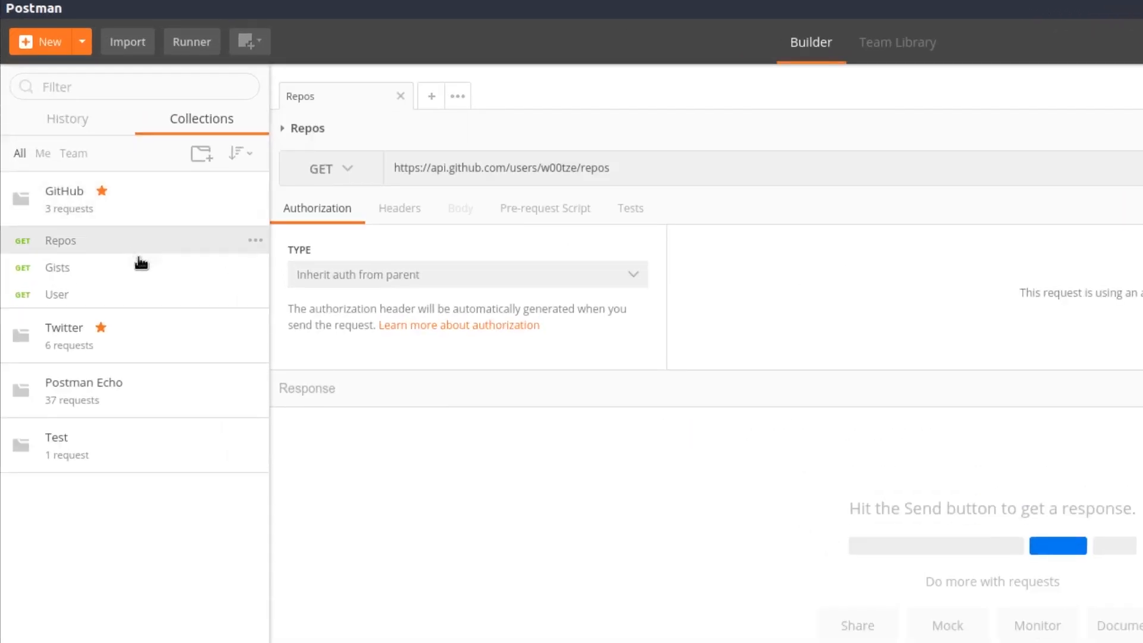
click(56, 294)
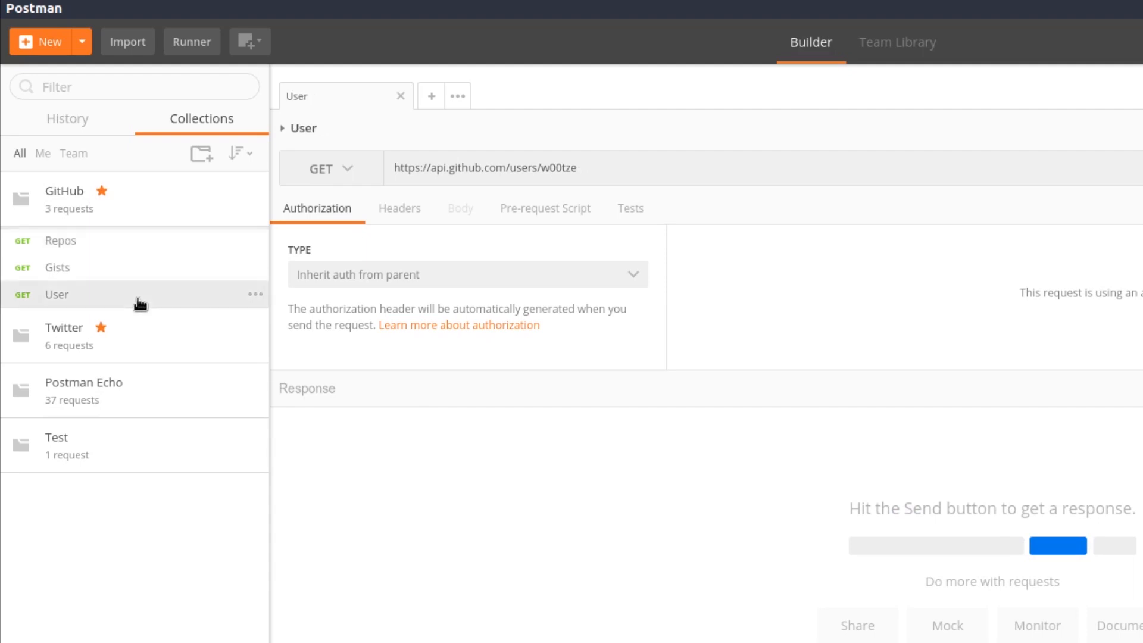
mouse_move(109, 277)
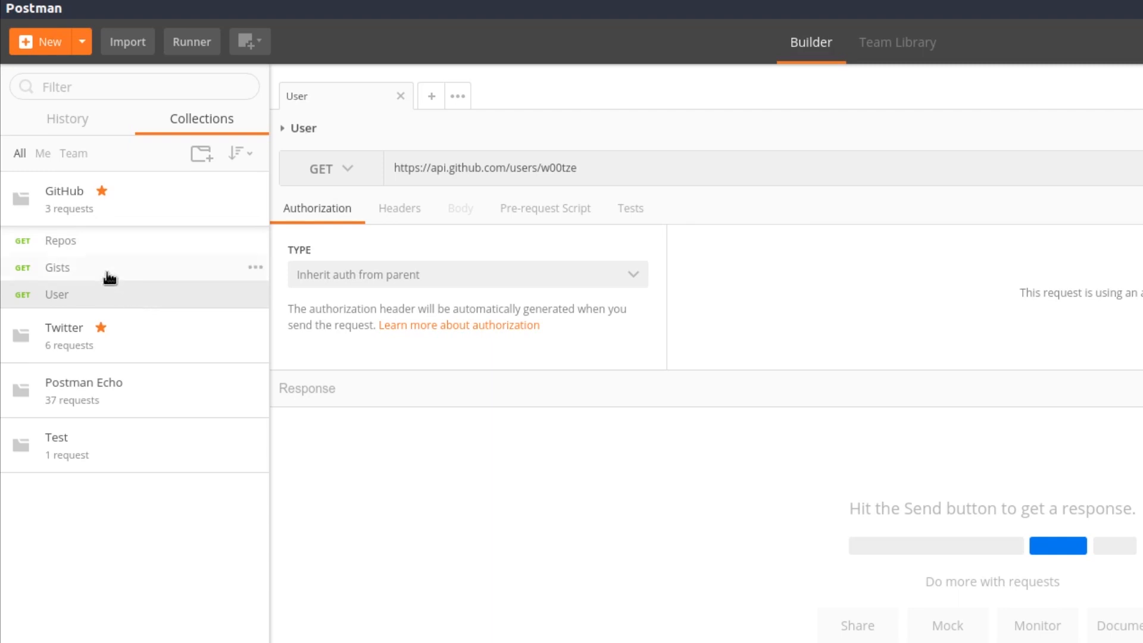
click(61, 241)
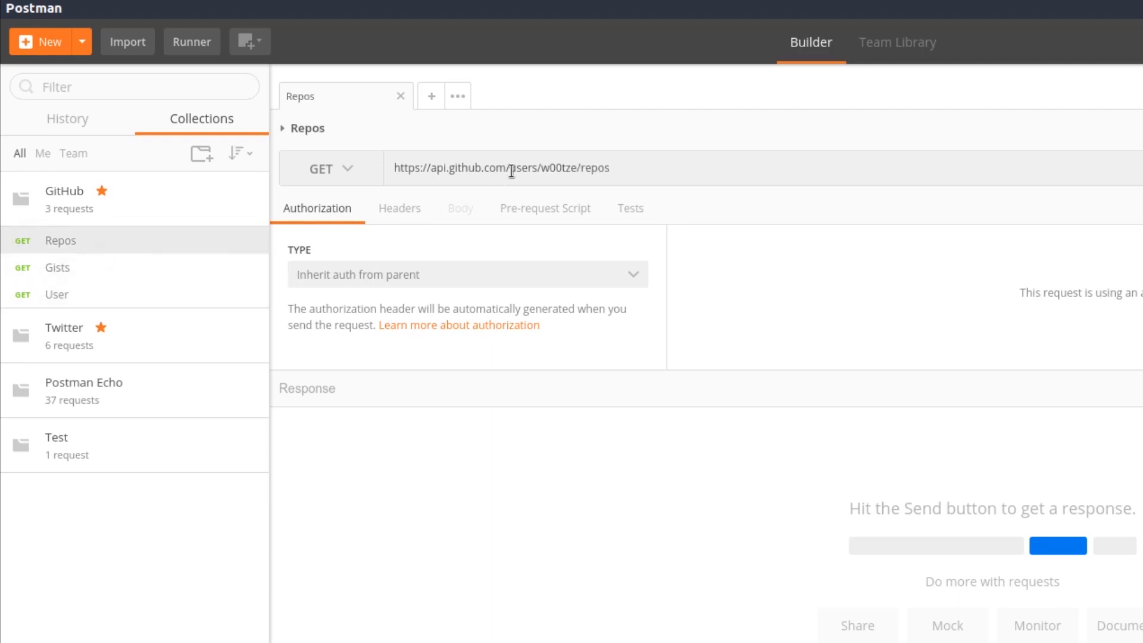
triple_click(501, 167)
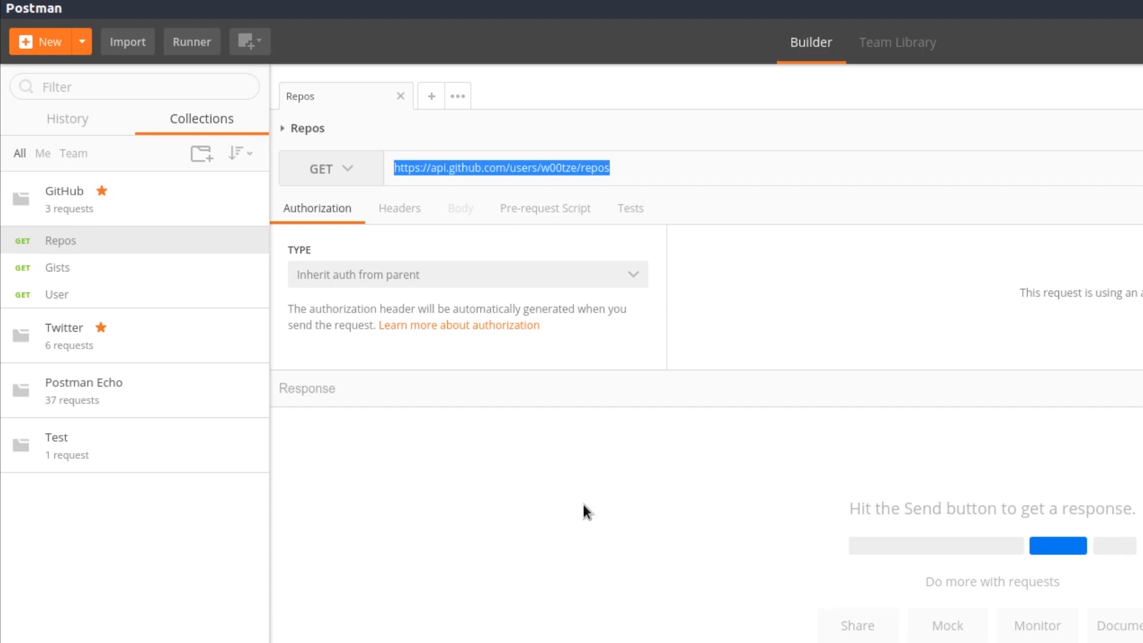
mouse_move(572, 497)
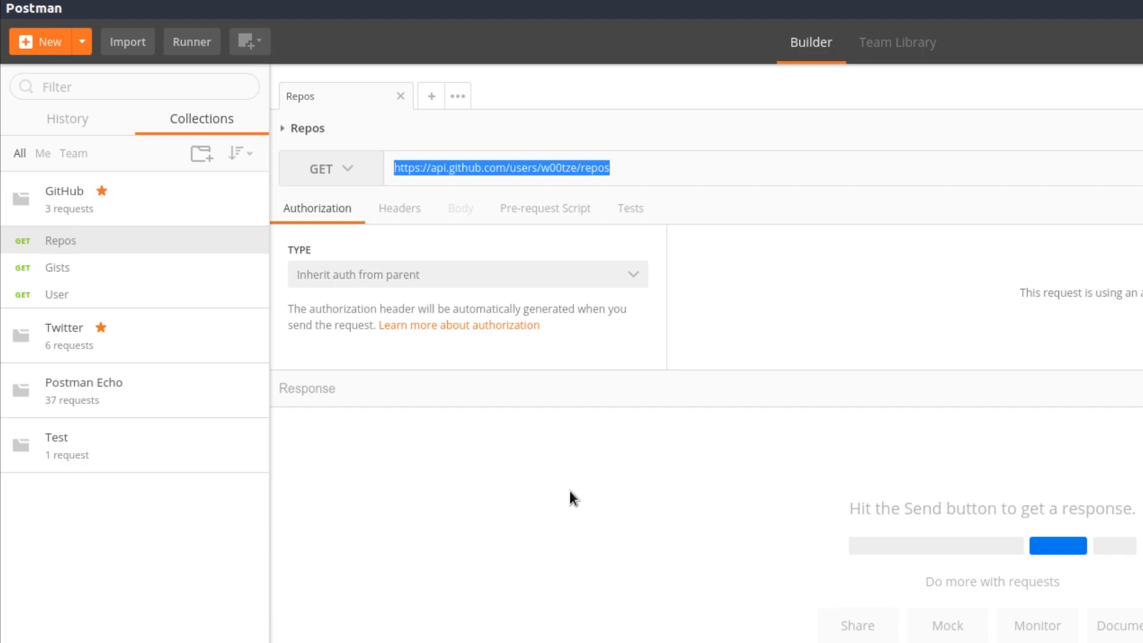
click(330, 168)
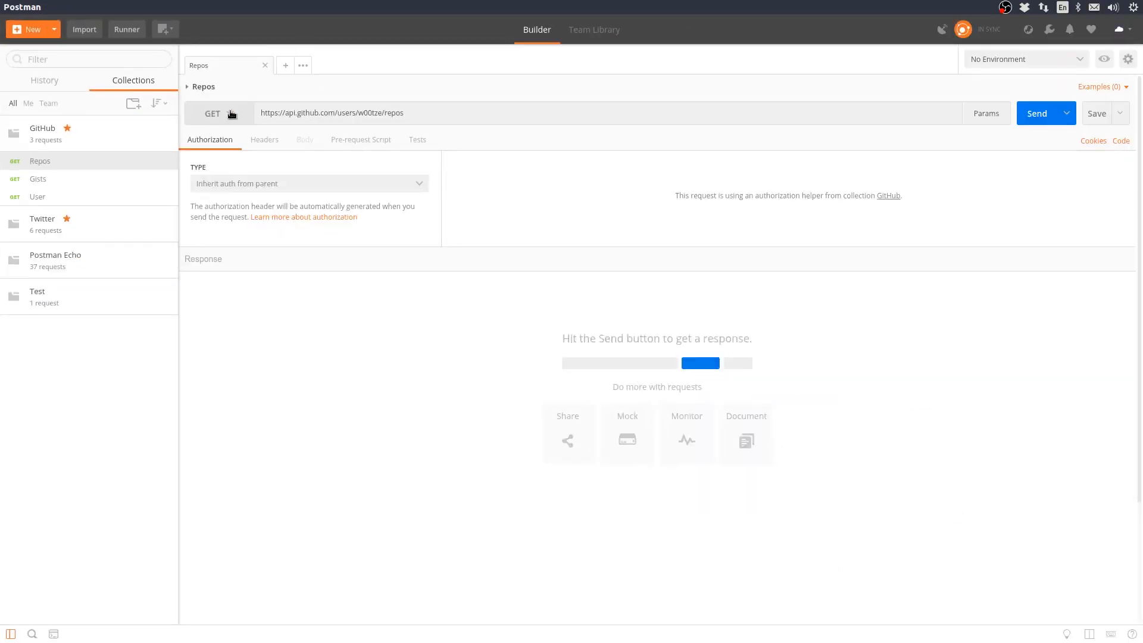
Send the Repos request and select the returned JSON repository list in the response body
click(1035, 113)
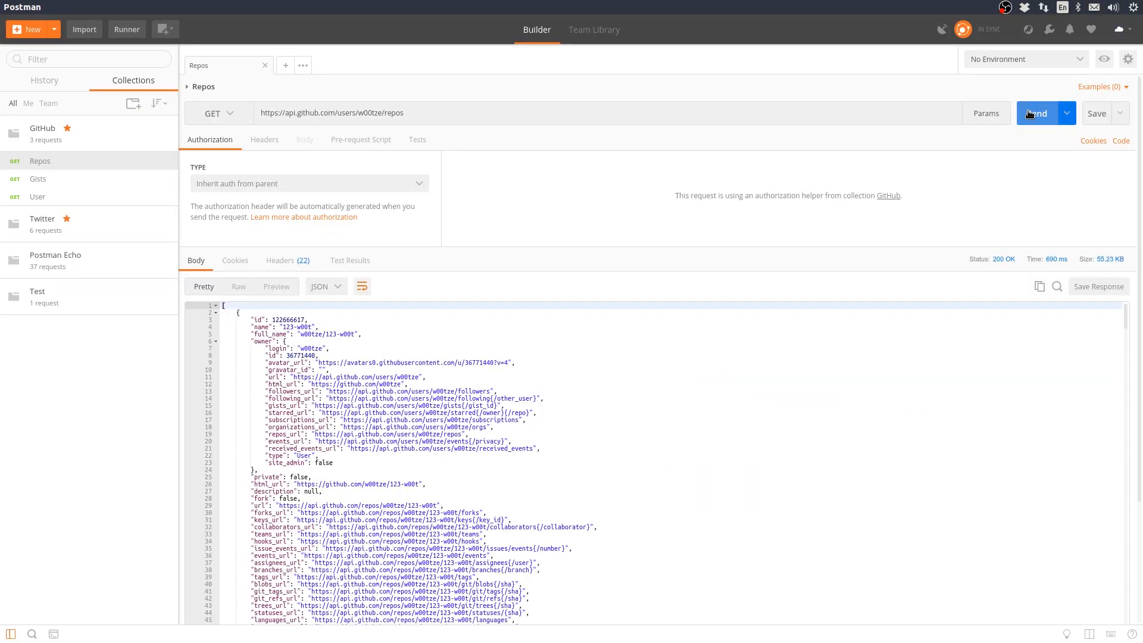
mouse_move(710, 369)
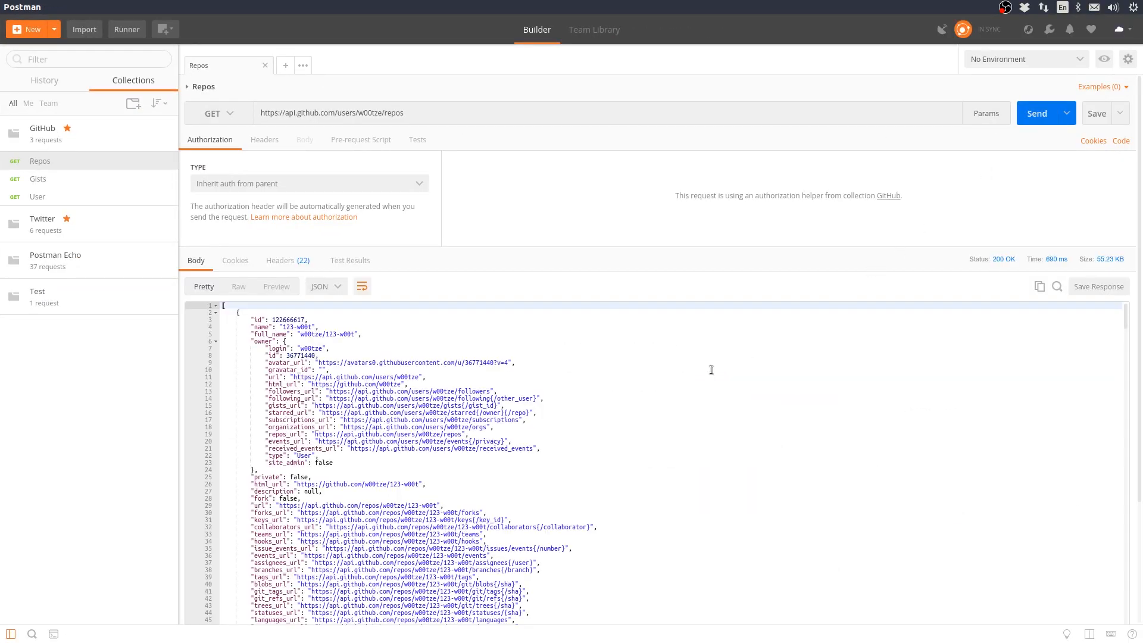
mouse_move(629, 390)
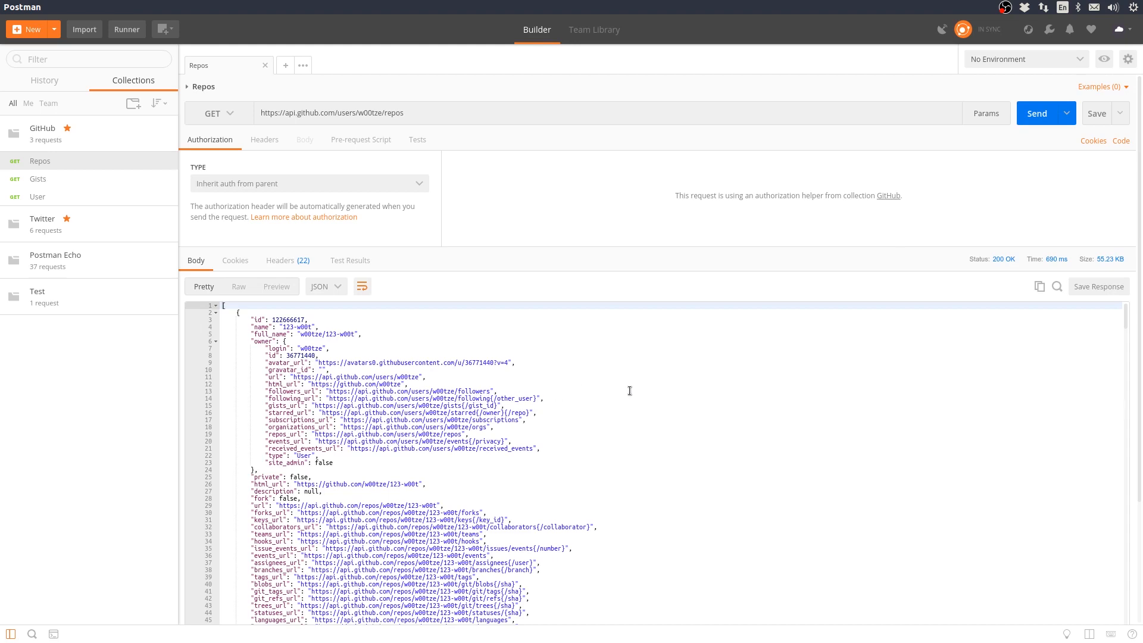
click(629, 390)
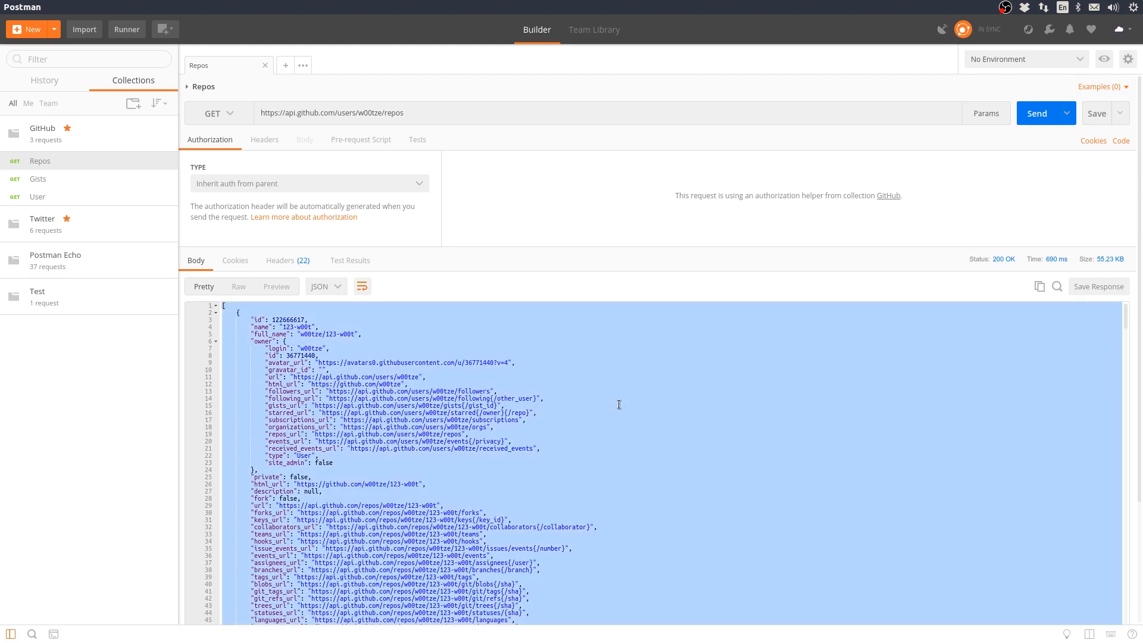
mouse_move(1038, 270)
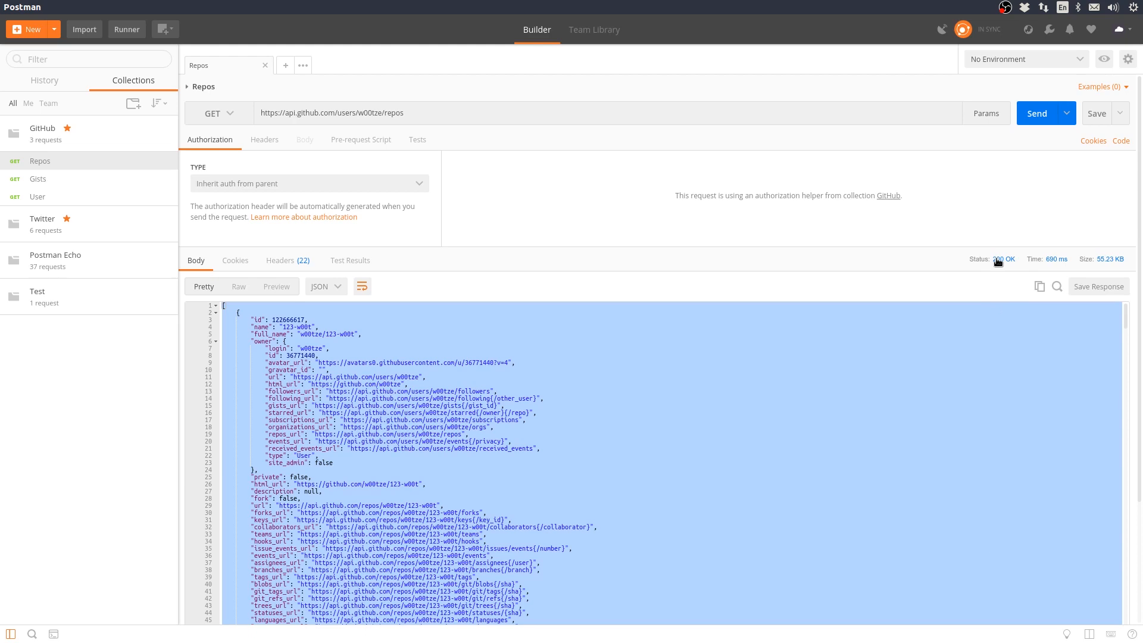
mouse_move(1004, 293)
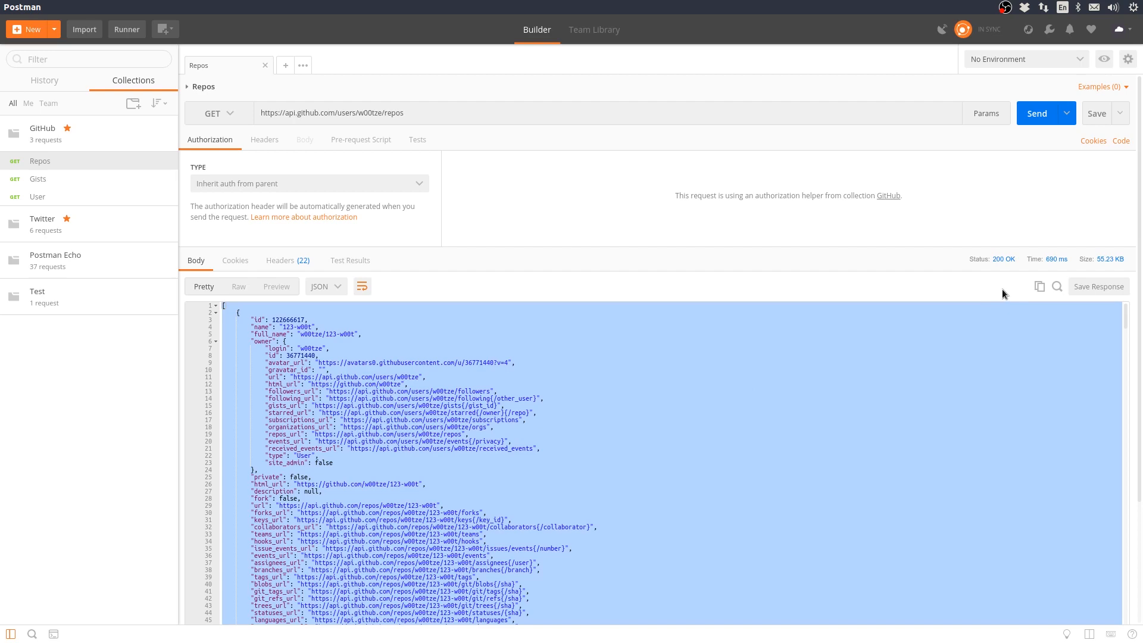
Scroll through the Repos JSON response, then switch to the Gists request
scroll(down, 3)
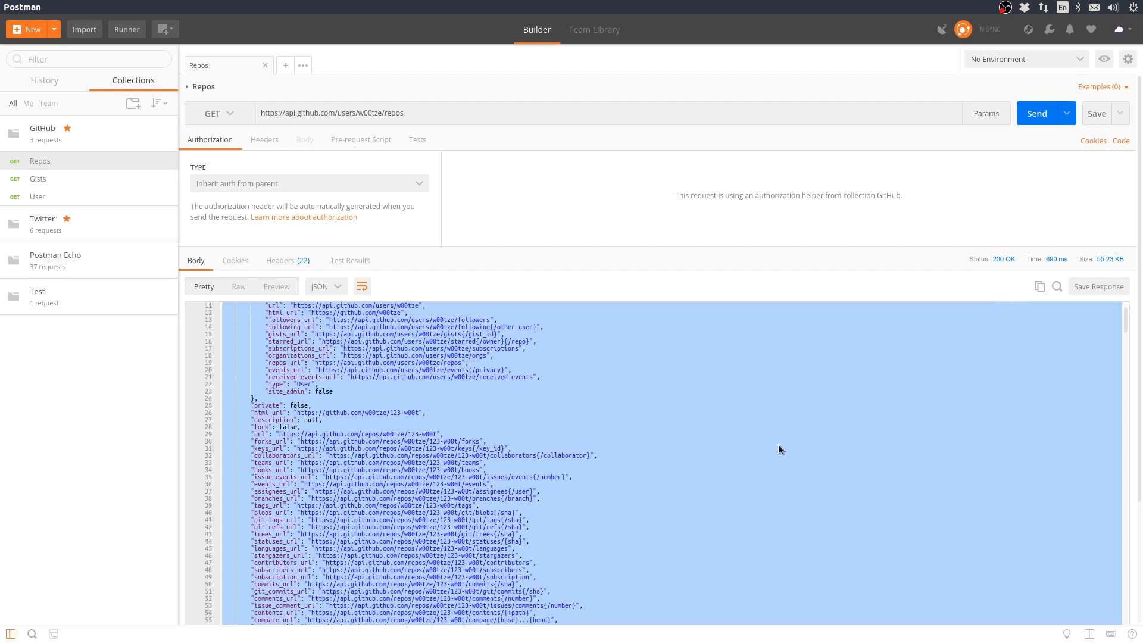
scroll(down, 3)
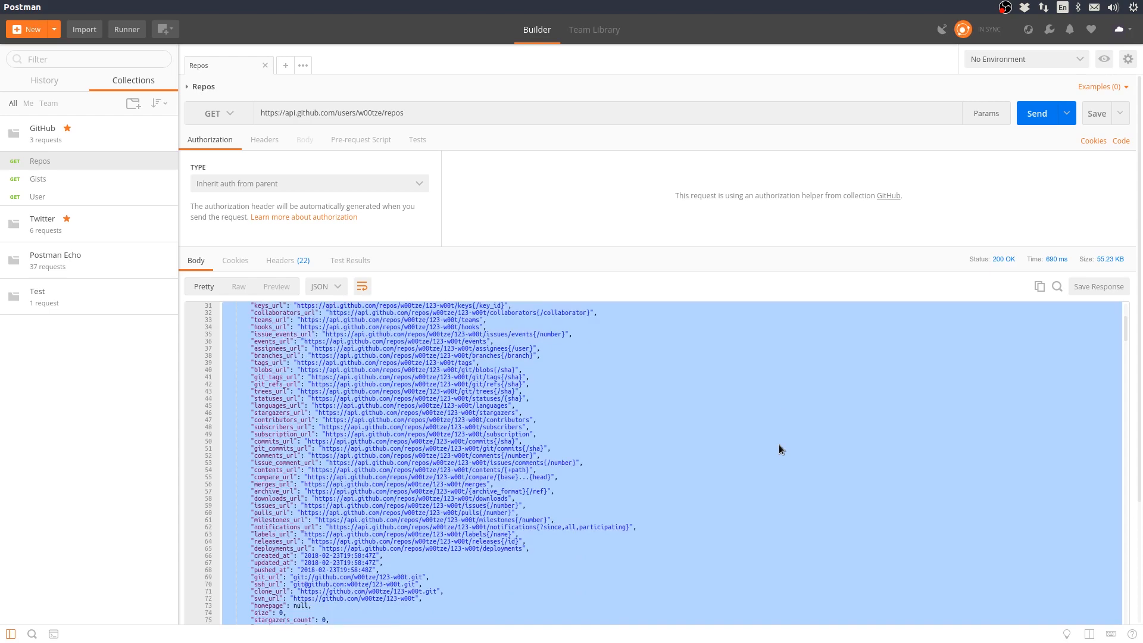
scroll(down, 3)
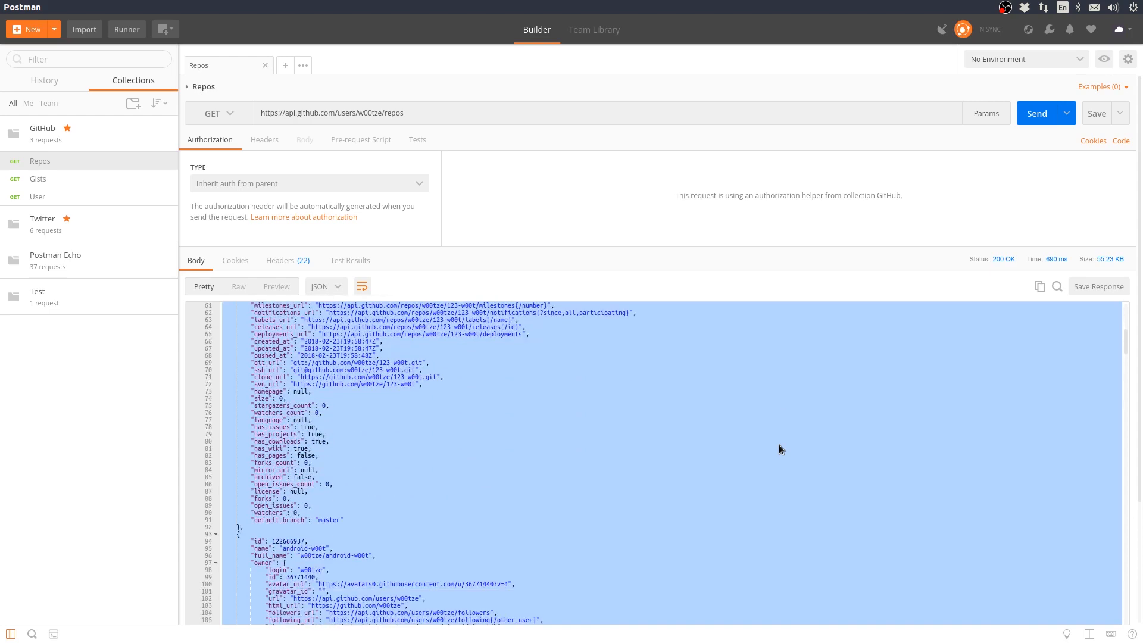
scroll(down, 3)
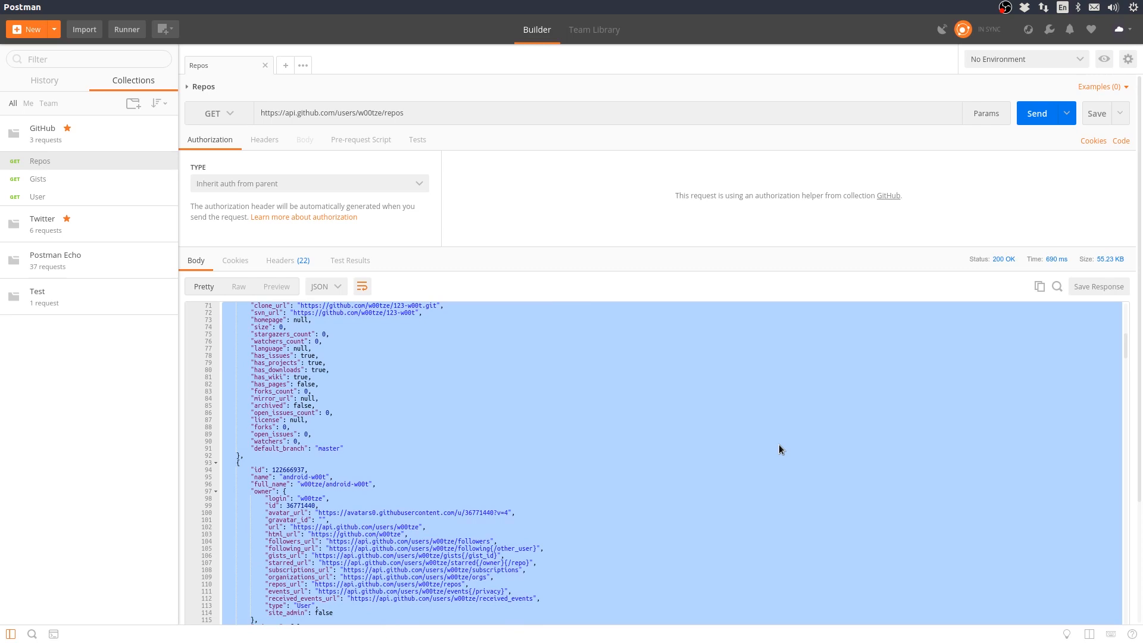
mouse_move(98, 186)
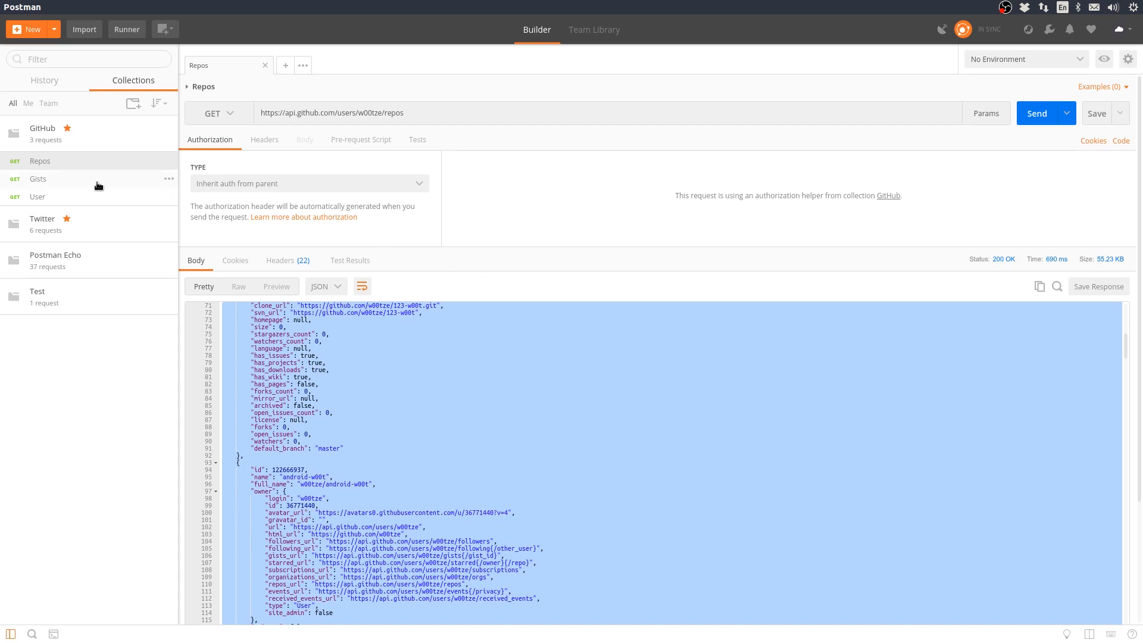
click(37, 179)
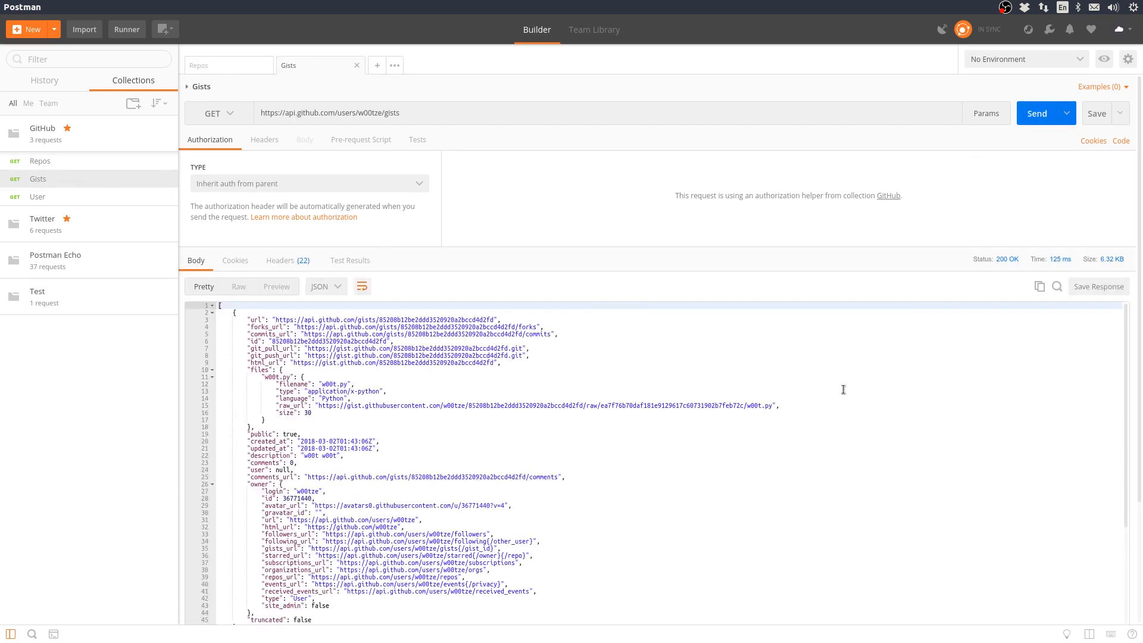
Open the GitHub User request and send it to get the profile JSON
click(37, 196)
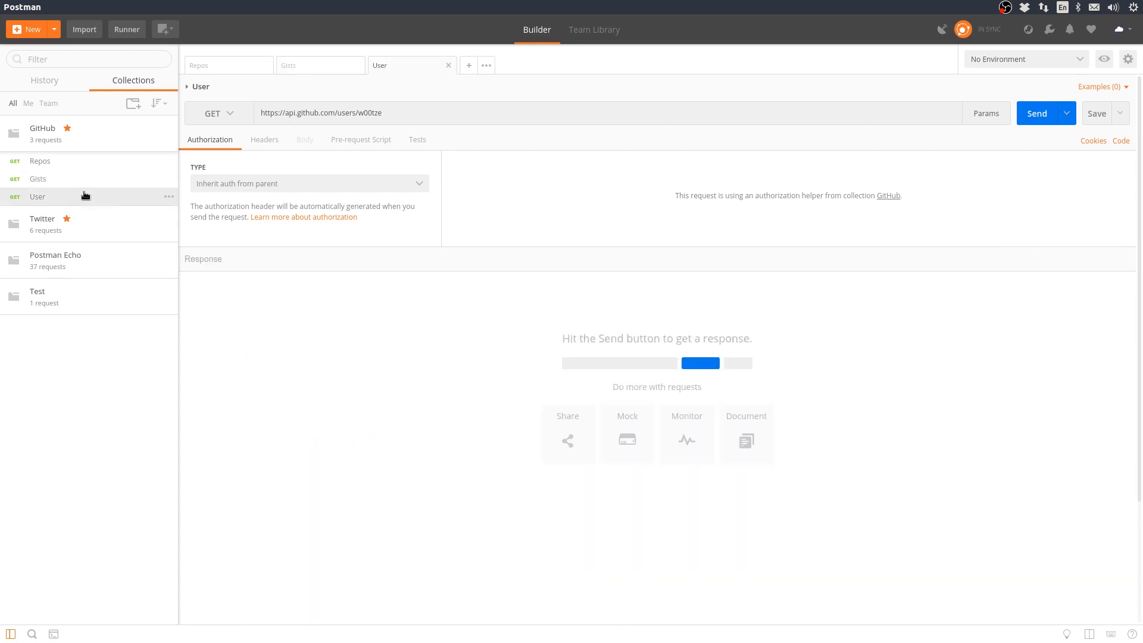
click(1035, 113)
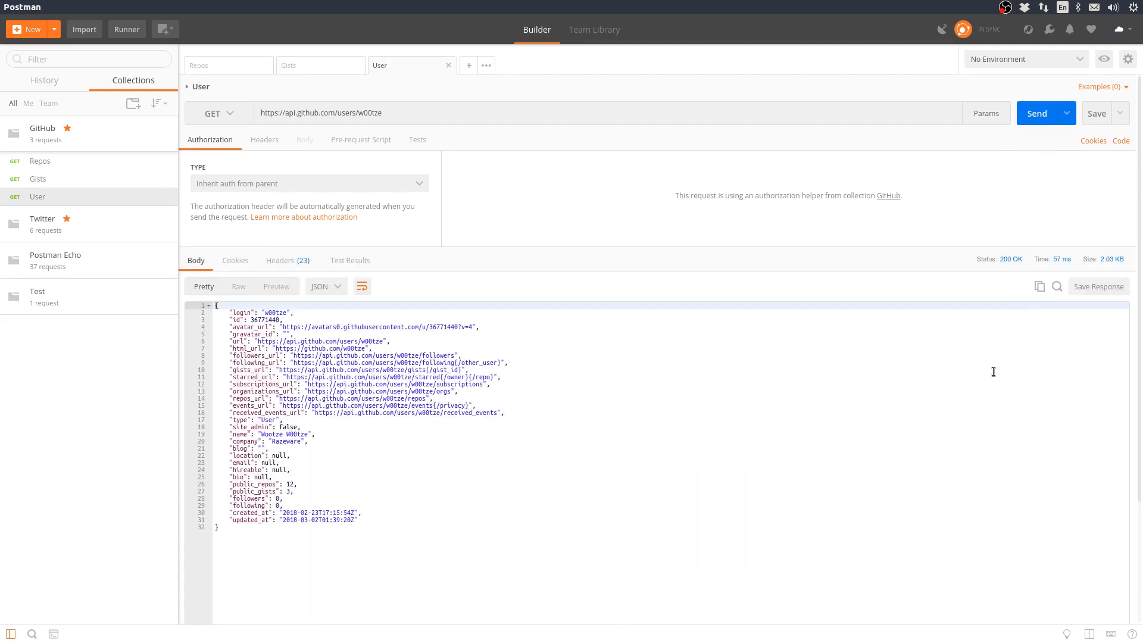